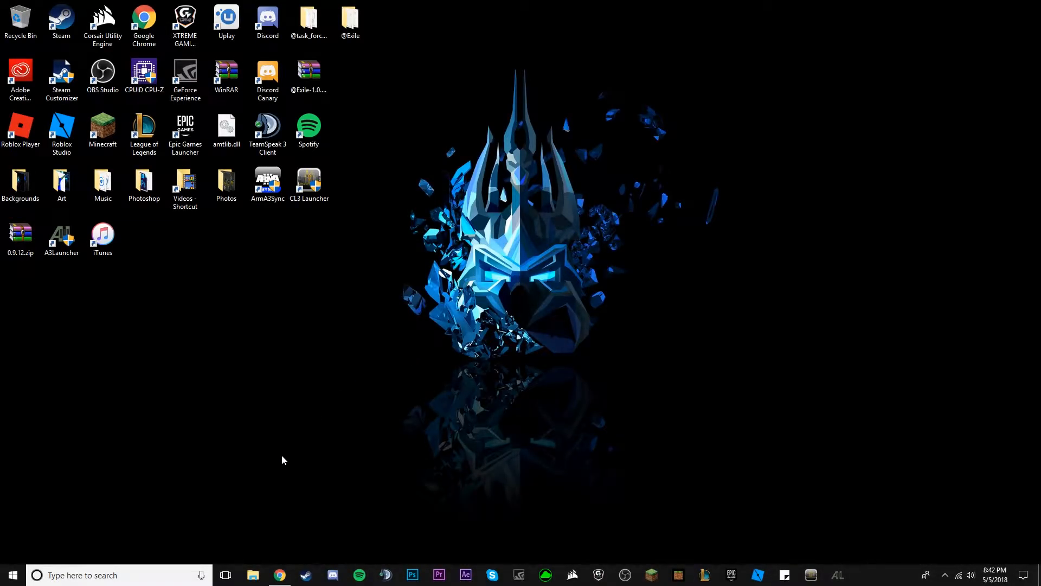
pyautogui.moveTo(278, 476)
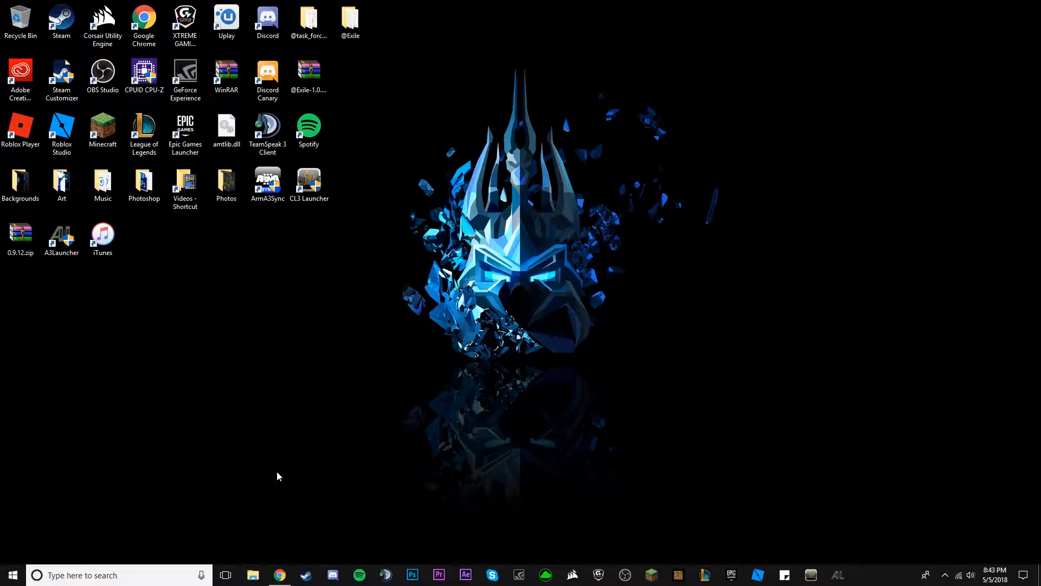
pyautogui.moveTo(326, 444)
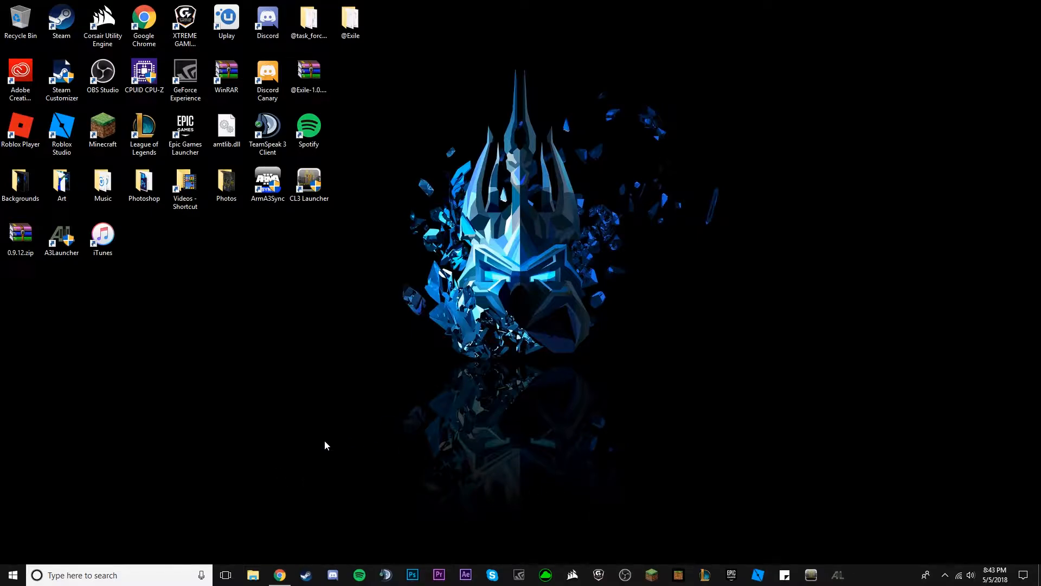
pyautogui.moveTo(323, 440)
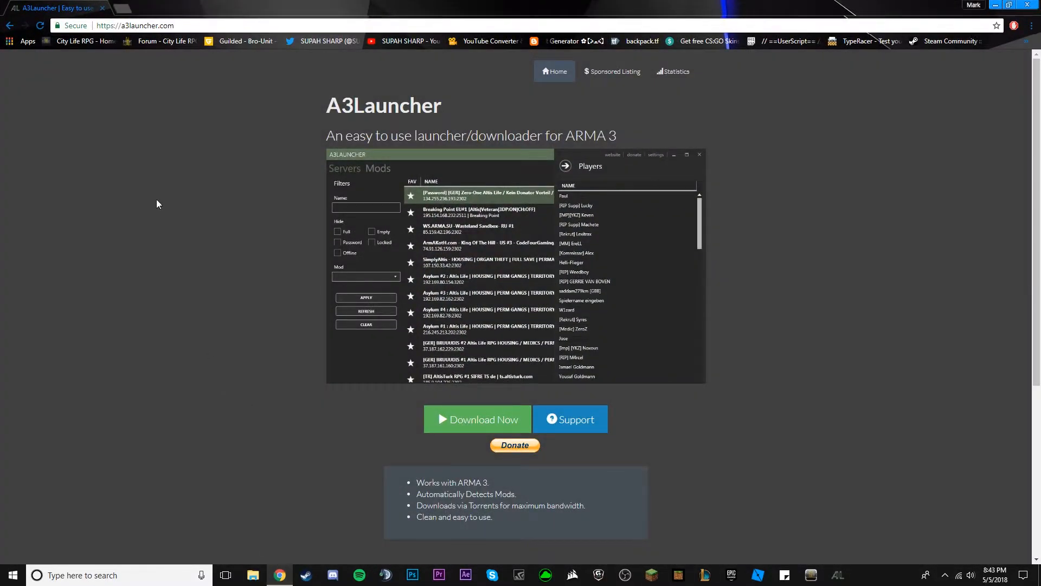
pyautogui.moveTo(316, 275)
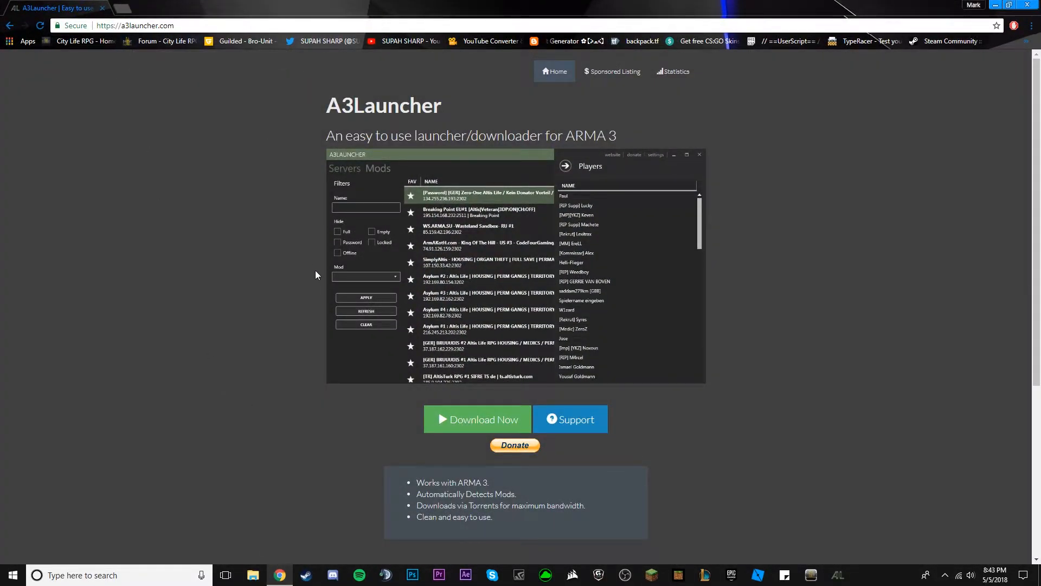
# Download the A3Launcher installer from a3launcher.com and start A3Launcher from the taskbar
pyautogui.click(654, 154)
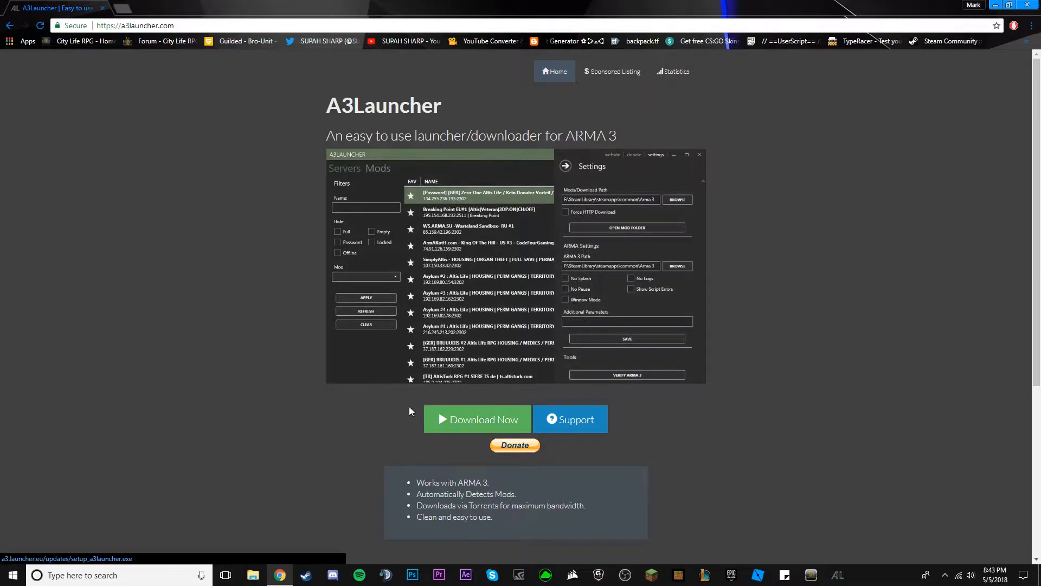
pyautogui.moveTo(406, 408)
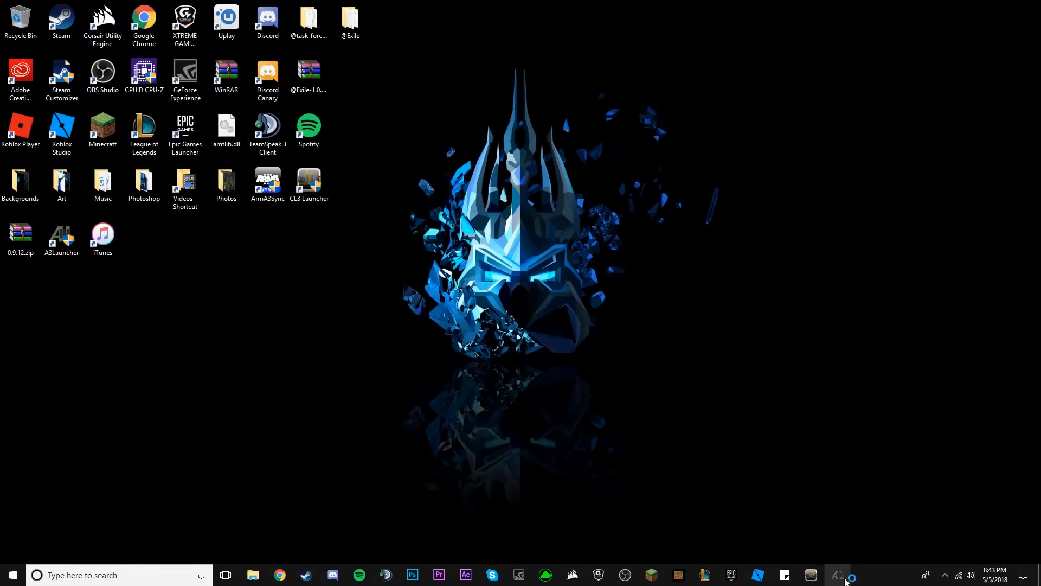
pyautogui.click(839, 575)
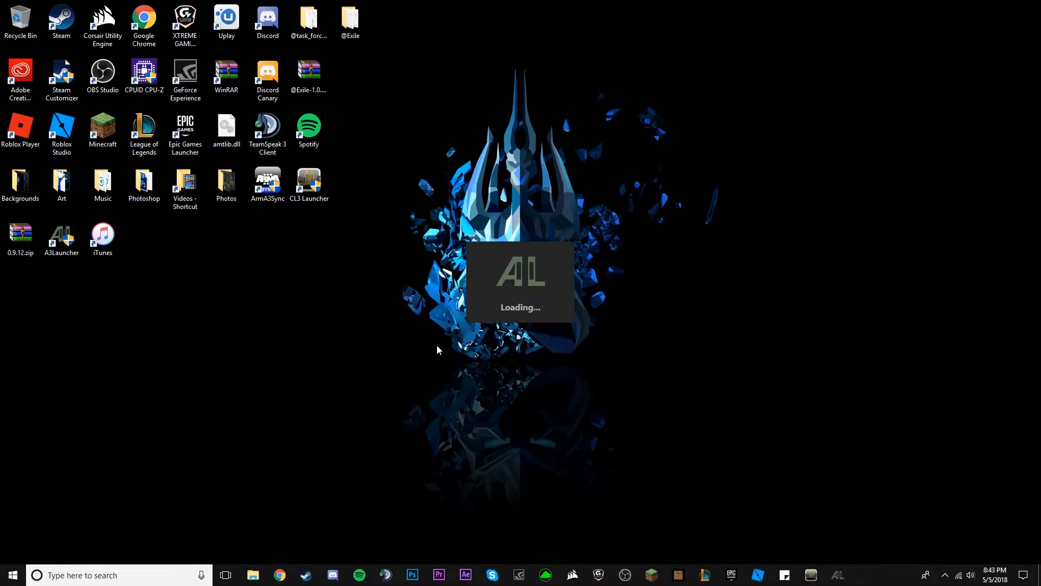
pyautogui.moveTo(354, 326)
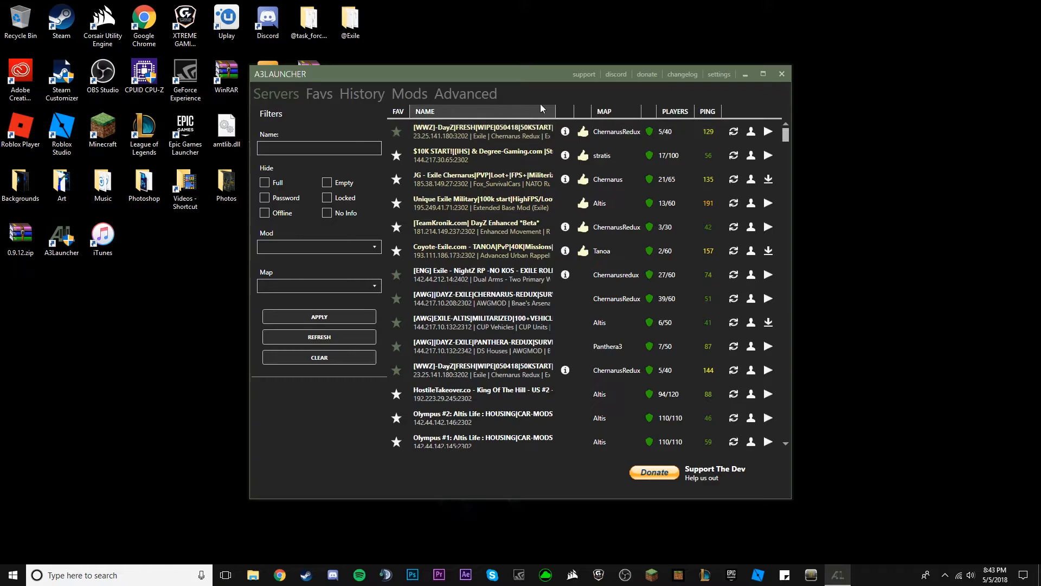
pyautogui.click(718, 74)
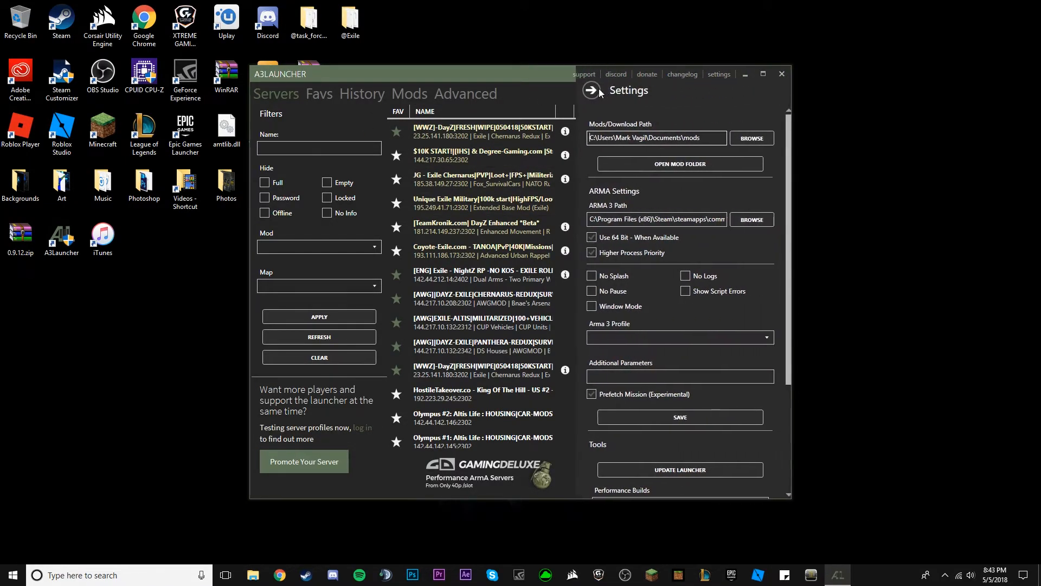
pyautogui.click(590, 89)
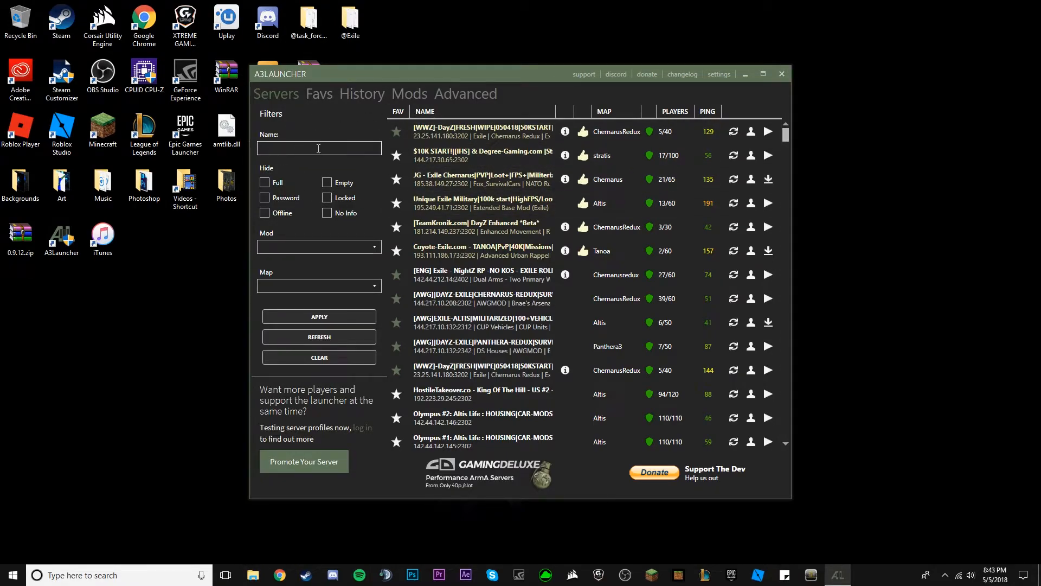
# Show the five saved Favs servers, glance at the Mods catalogue, then return to Favs
pyautogui.click(319, 94)
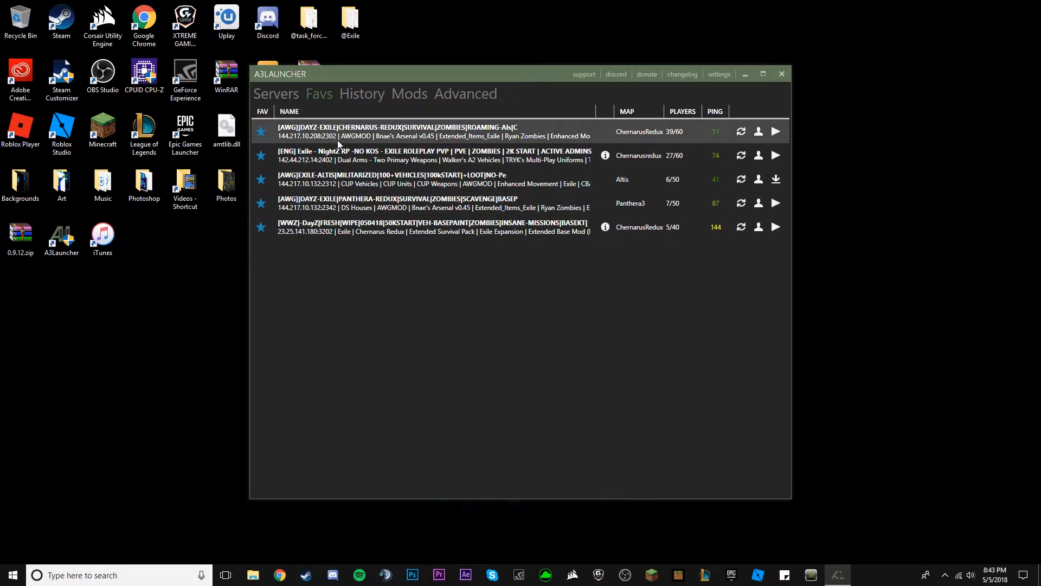
pyautogui.click(409, 92)
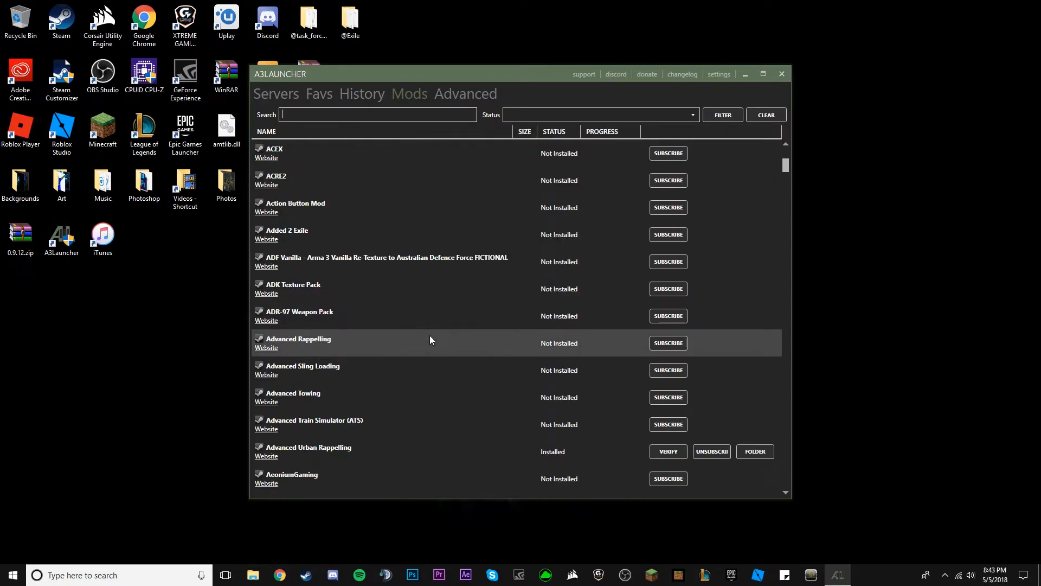
pyautogui.click(319, 94)
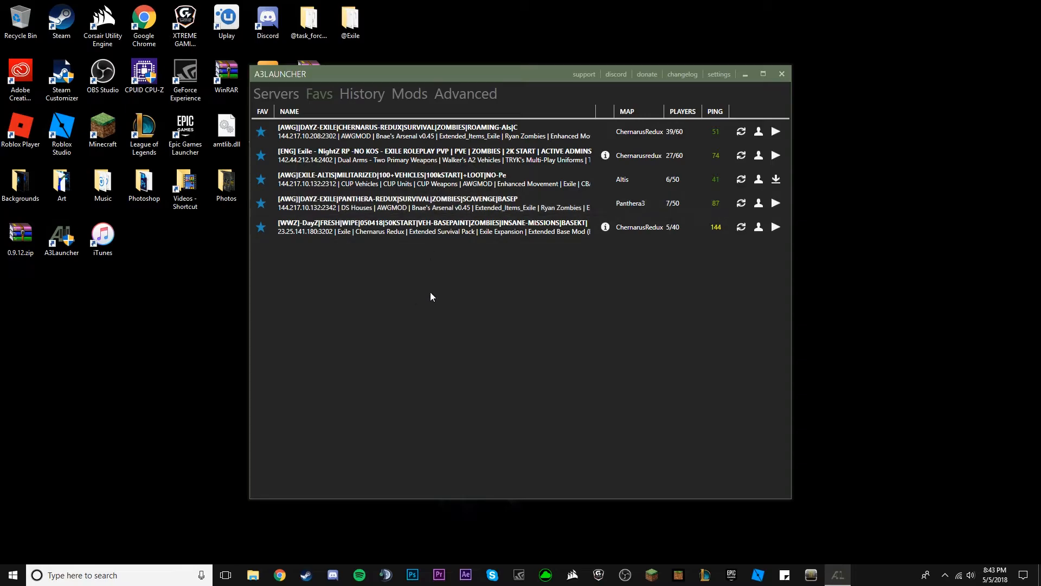
pyautogui.moveTo(412, 300)
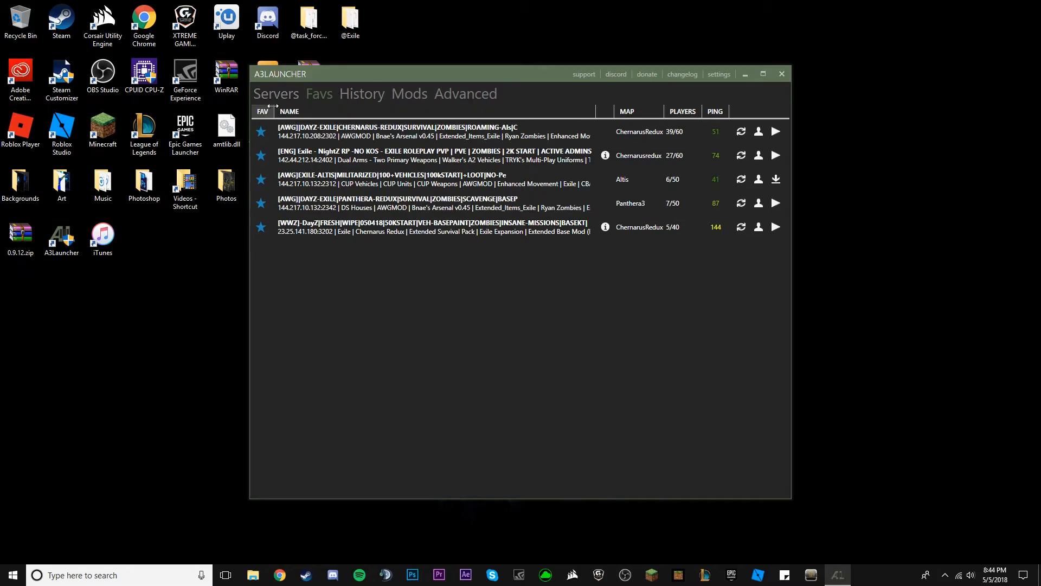
pyautogui.click(275, 93)
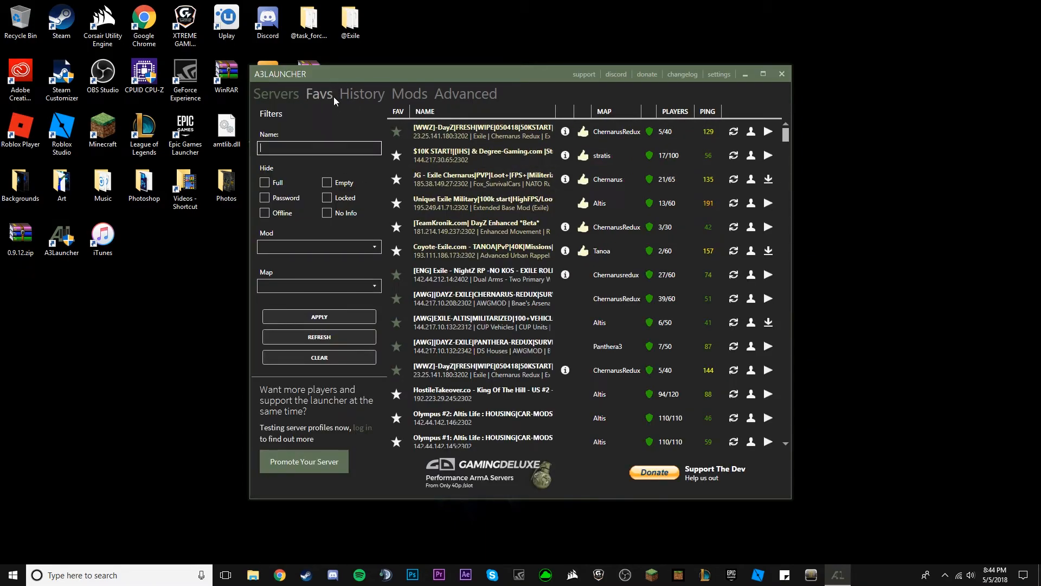
pyautogui.click(319, 94)
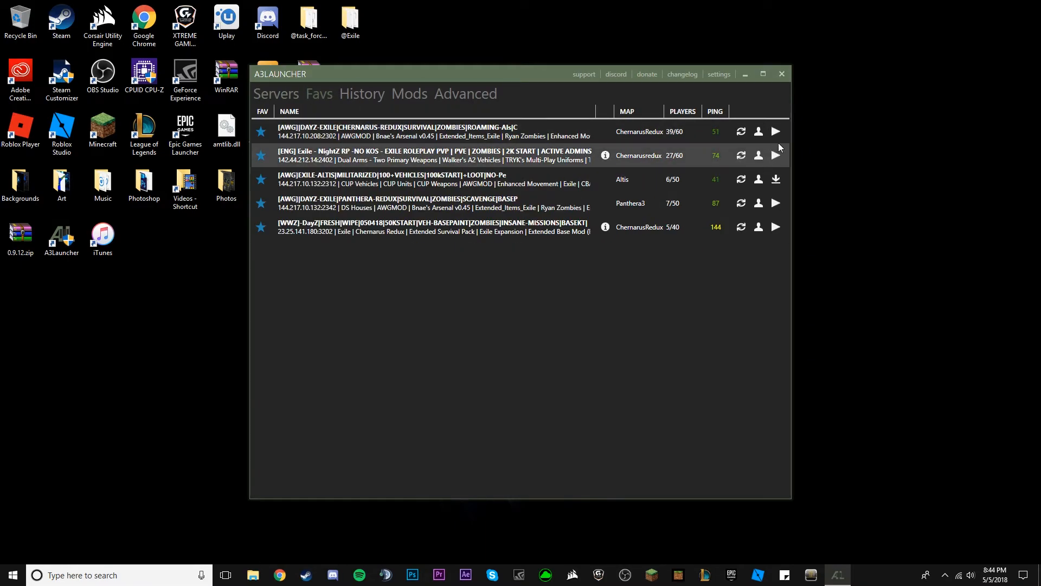